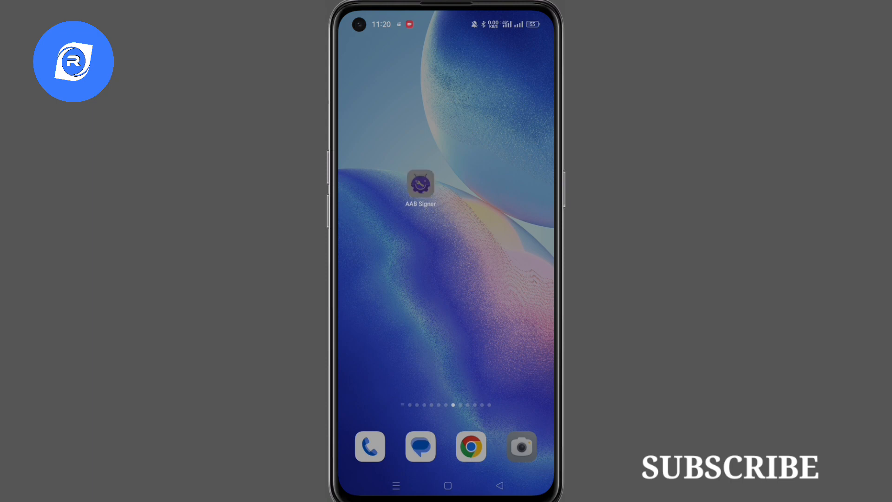
Launch AAB Signer from the home screen and start creating a new keystore.
left_click(420, 186)
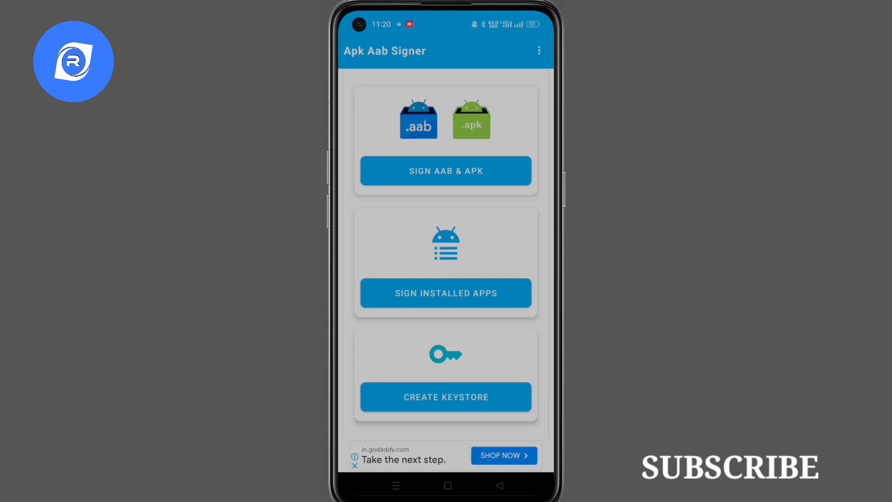
left_click(445, 397)
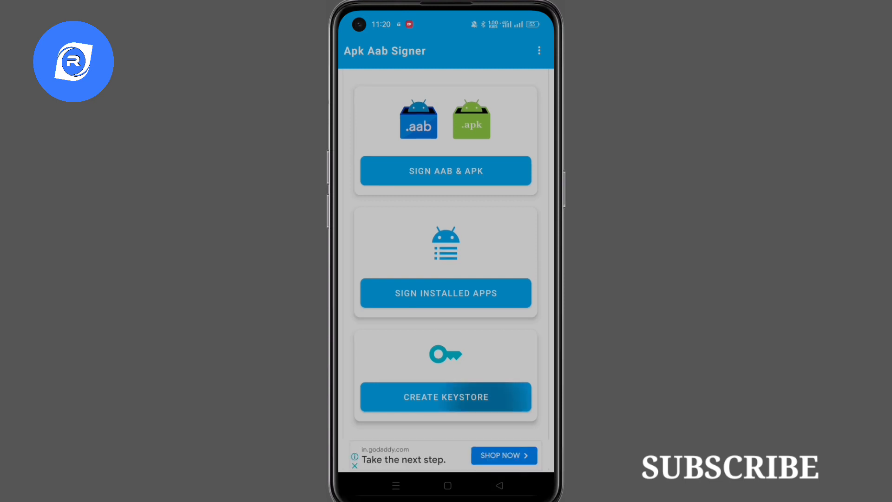
Enter keystore owner name Testing, organization ReckLet and unit Developer.
left_click(445, 397)
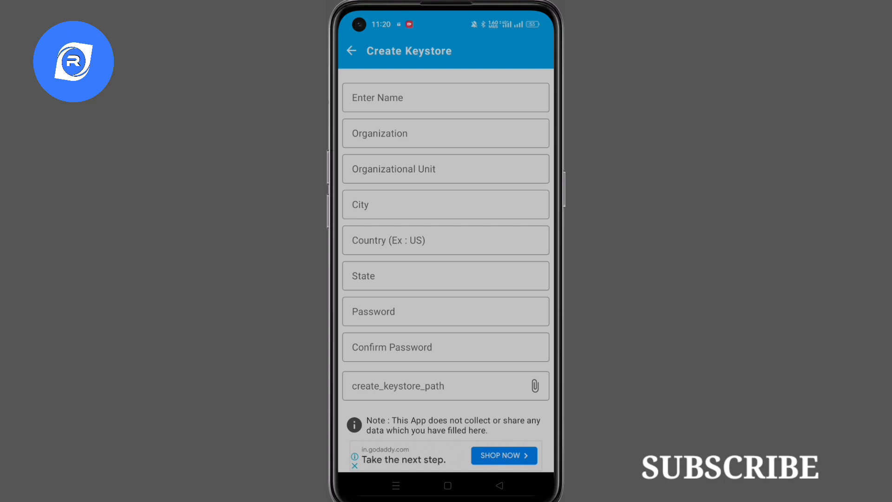
left_click(445, 98)
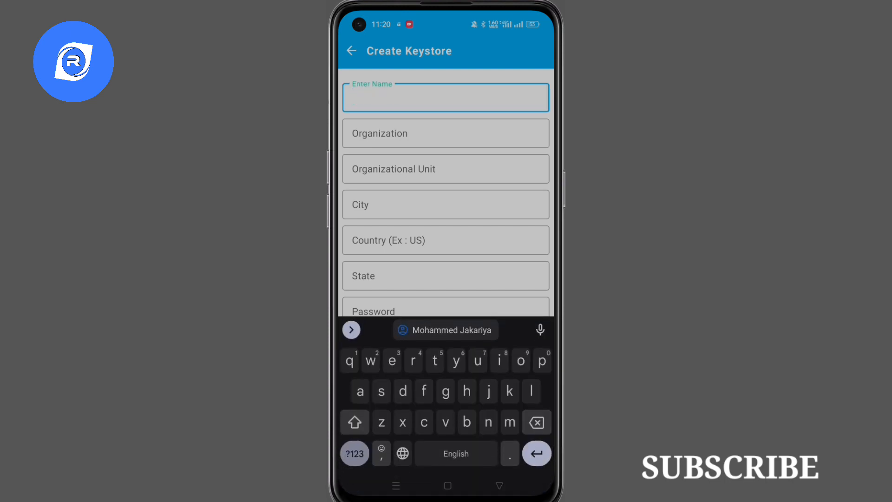
type("Testing")
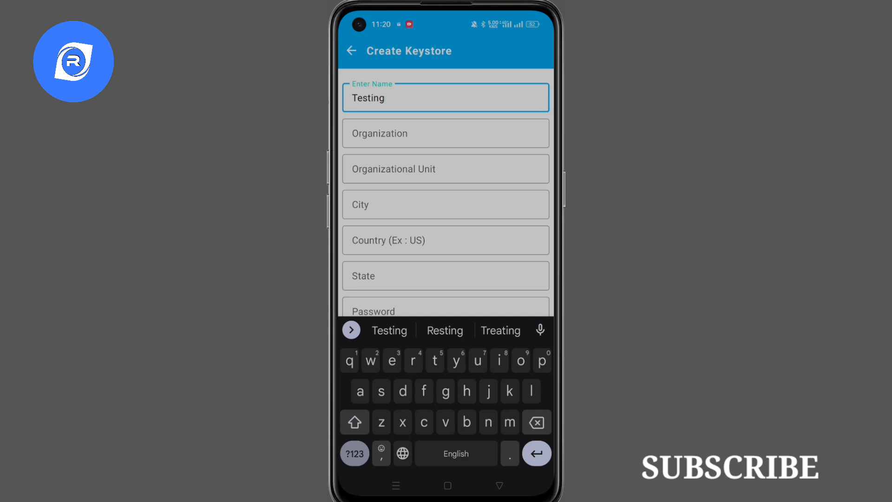
left_click(445, 133)
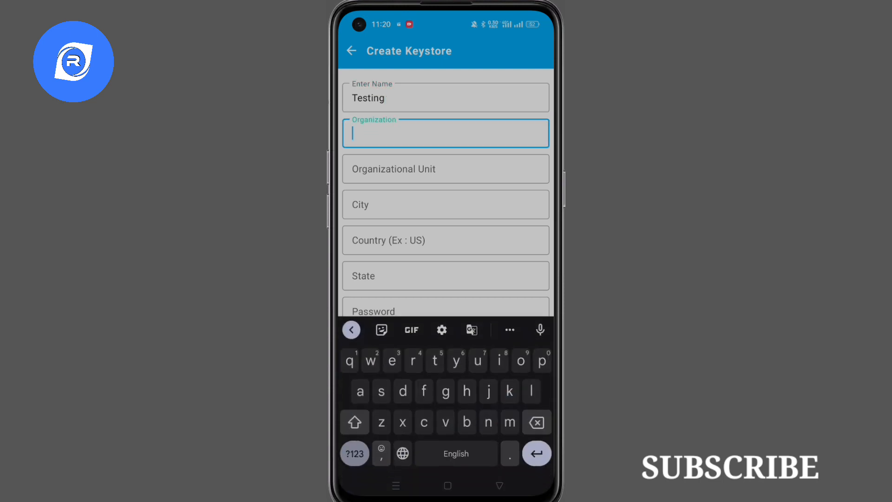
type("ReckLet")
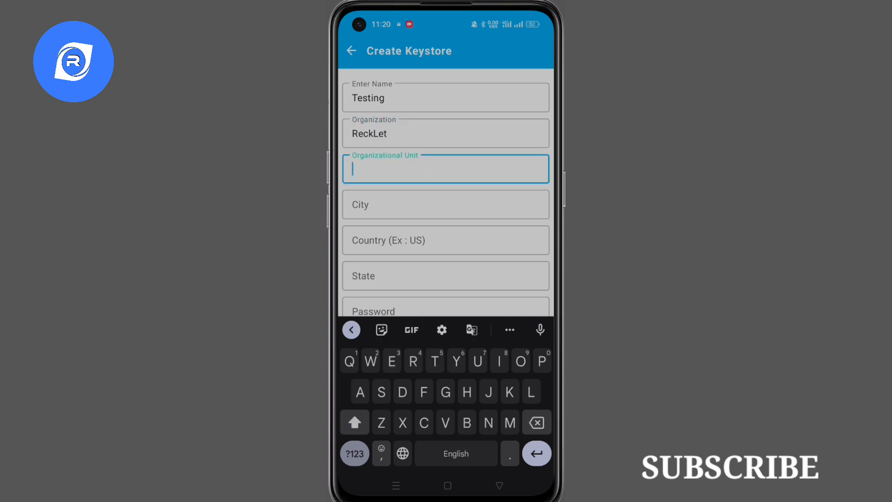
type("Developer")
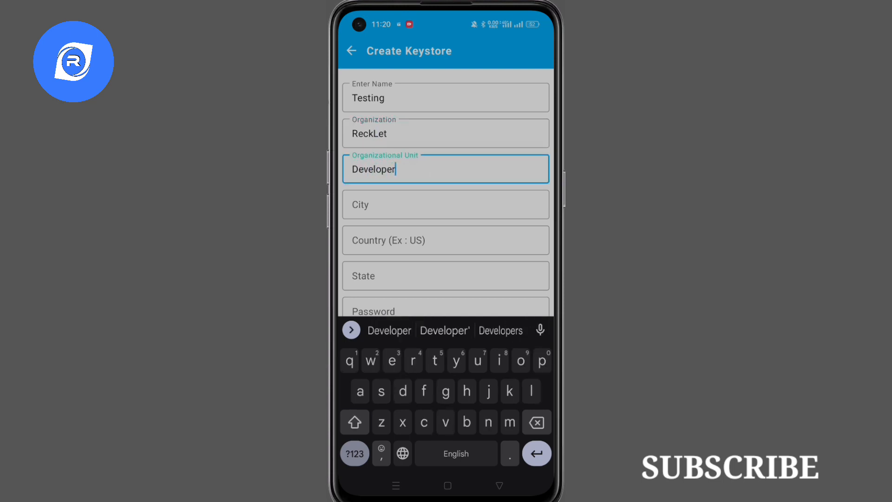
left_click(445, 205)
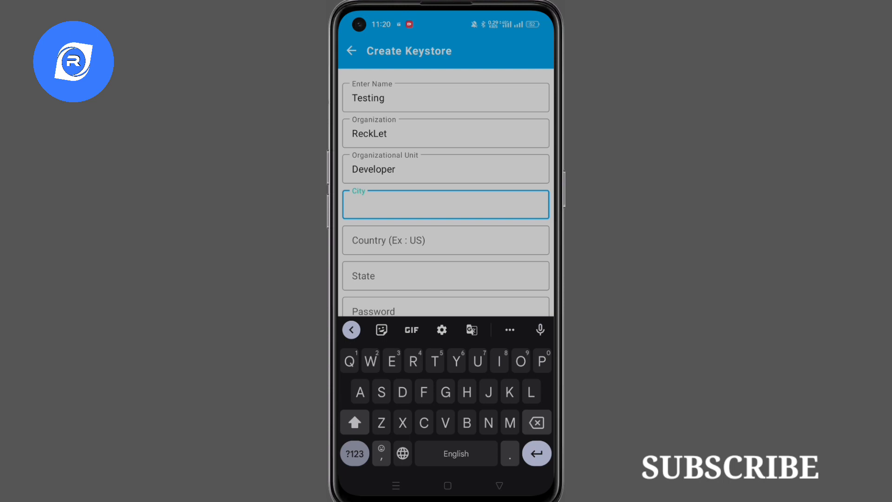
type("Lanka")
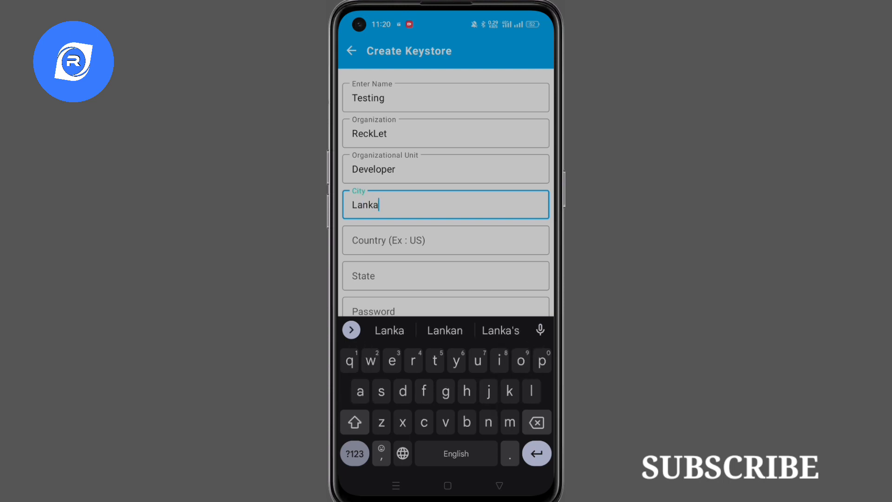
left_click(445, 240)
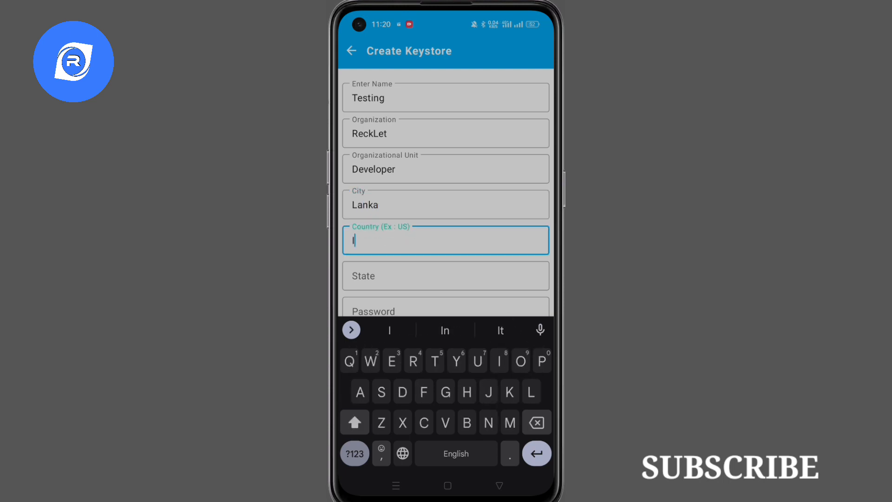
type("Assam")
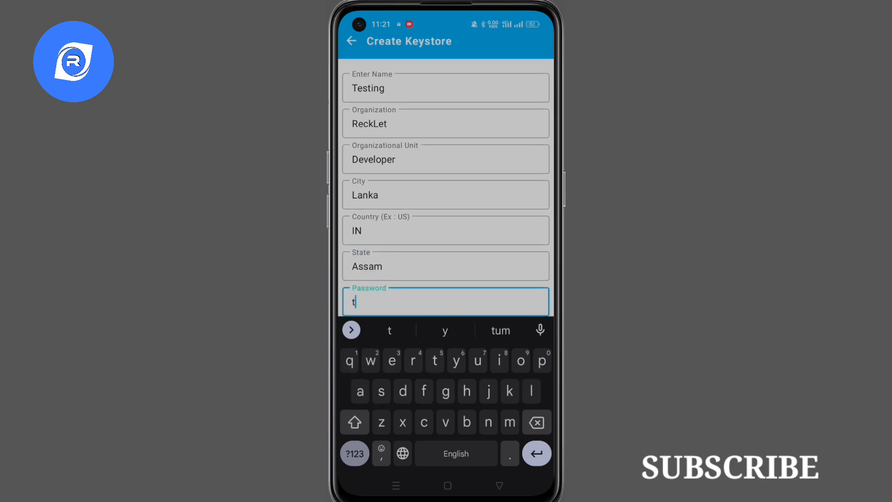
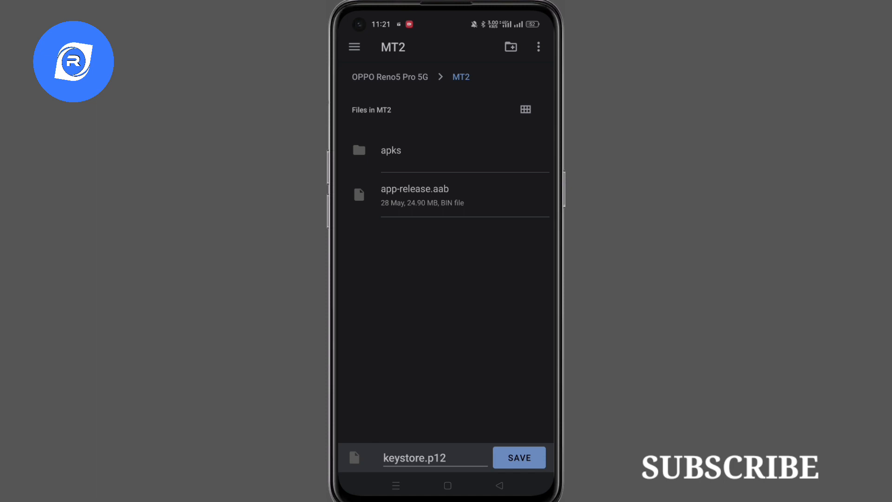
Save keystore.p12 into the MT2 folder, generate it and dismiss the Created Successfully message.
left_click(518, 457)
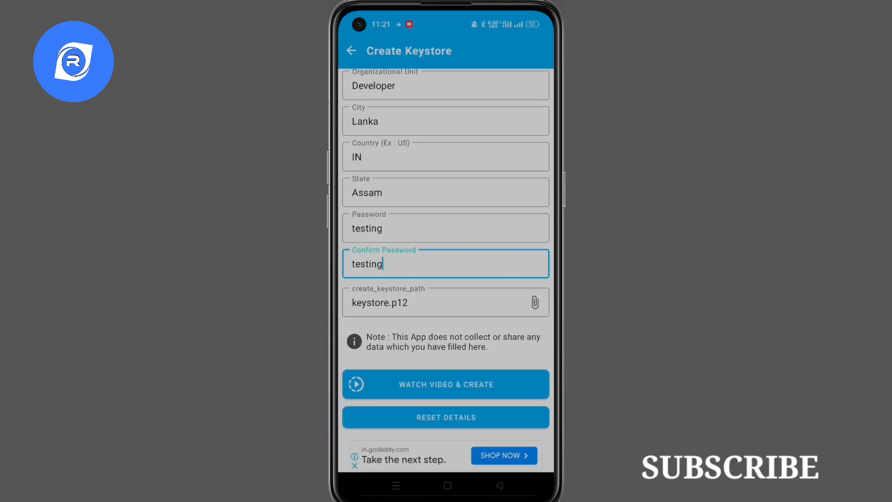
left_click(446, 384)
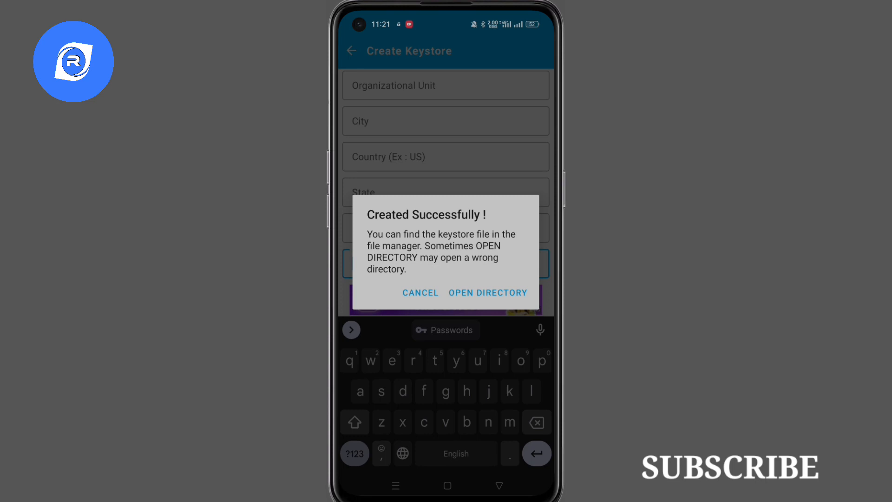
left_click(420, 292)
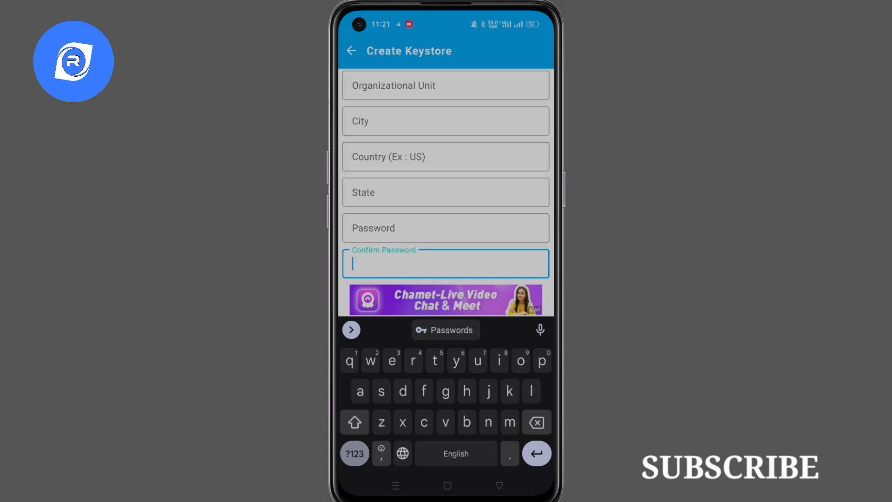
left_click(351, 50)
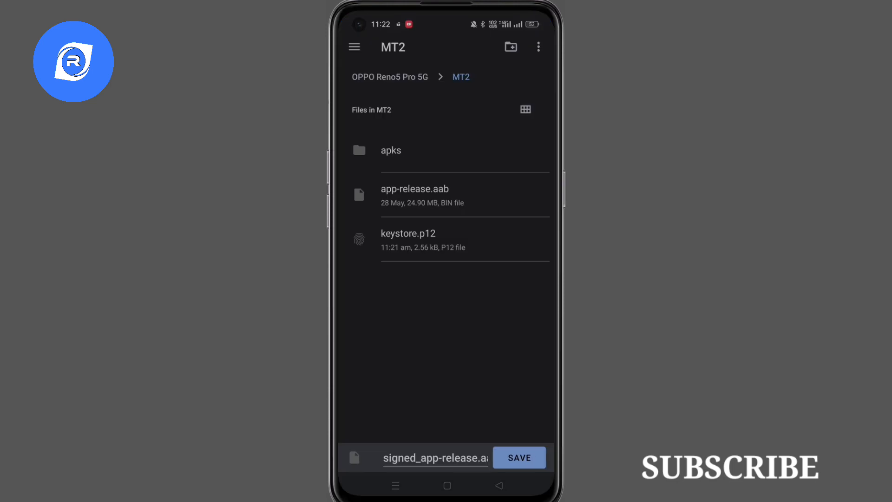
Save signed_app-release.aab into the MT2 folder as the signing output.
left_click(518, 458)
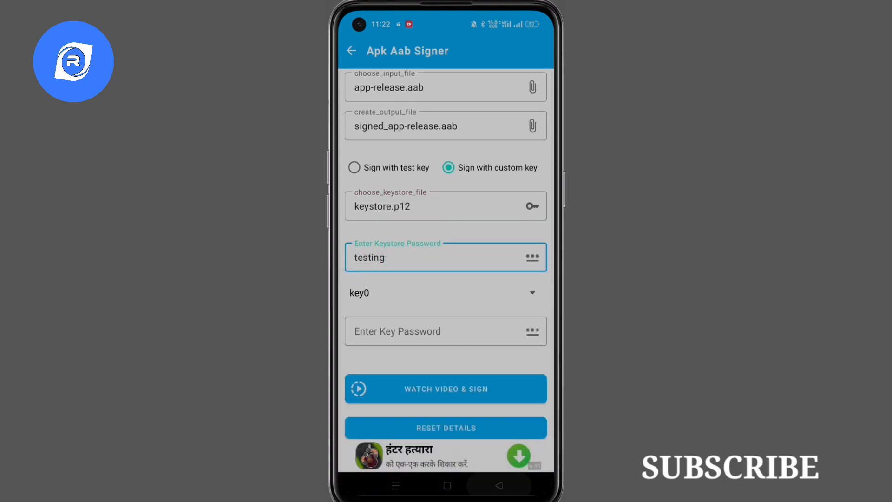
left_click(445, 331)
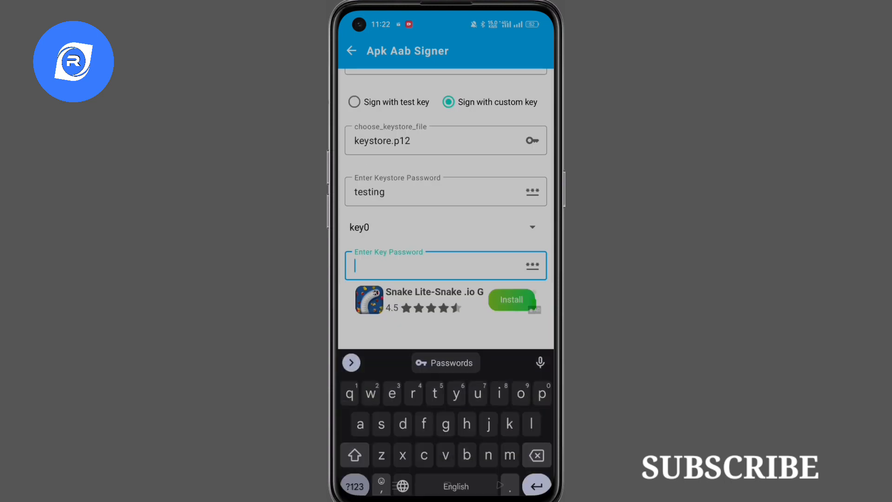
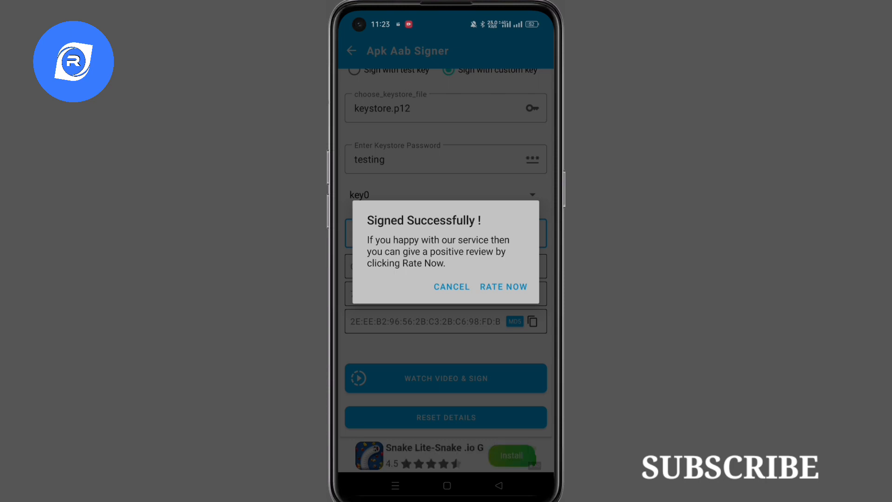
left_click(452, 286)
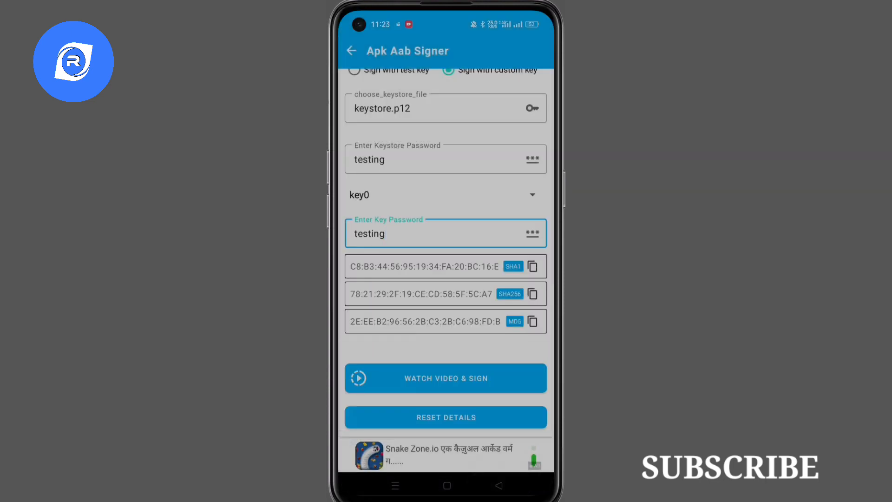